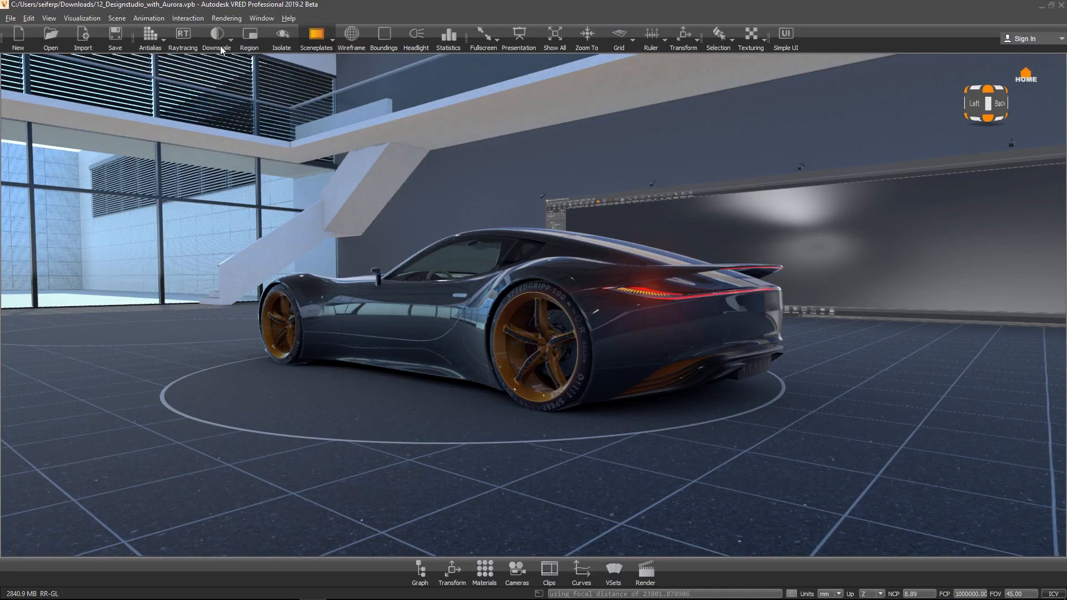
# Set up the Collaboration panel with profile name 'VRED' and request to join the session.
pyautogui.click(188, 18)
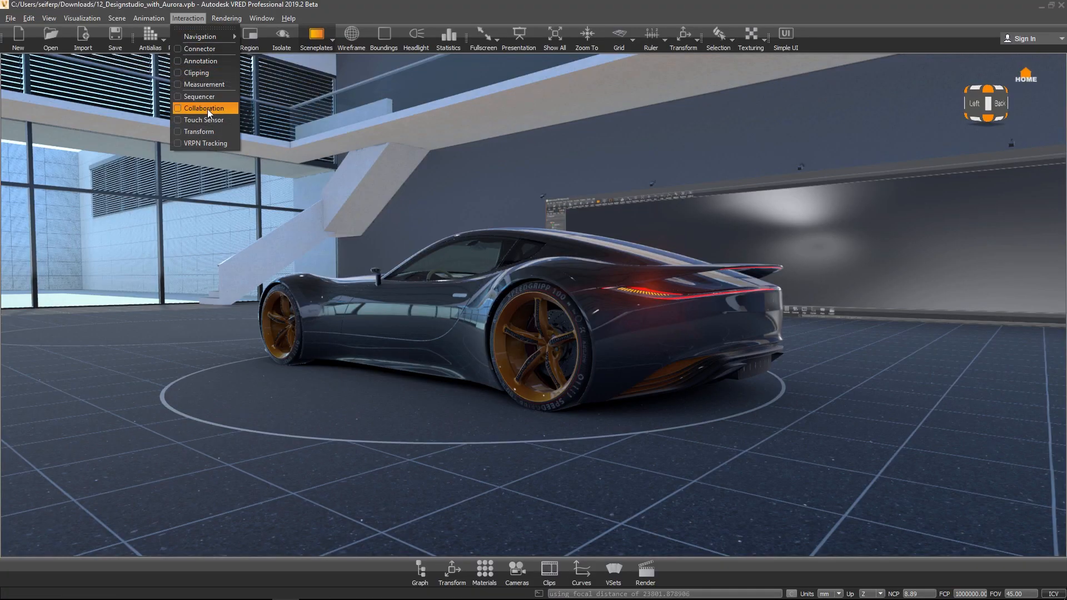
pyautogui.click(204, 108)
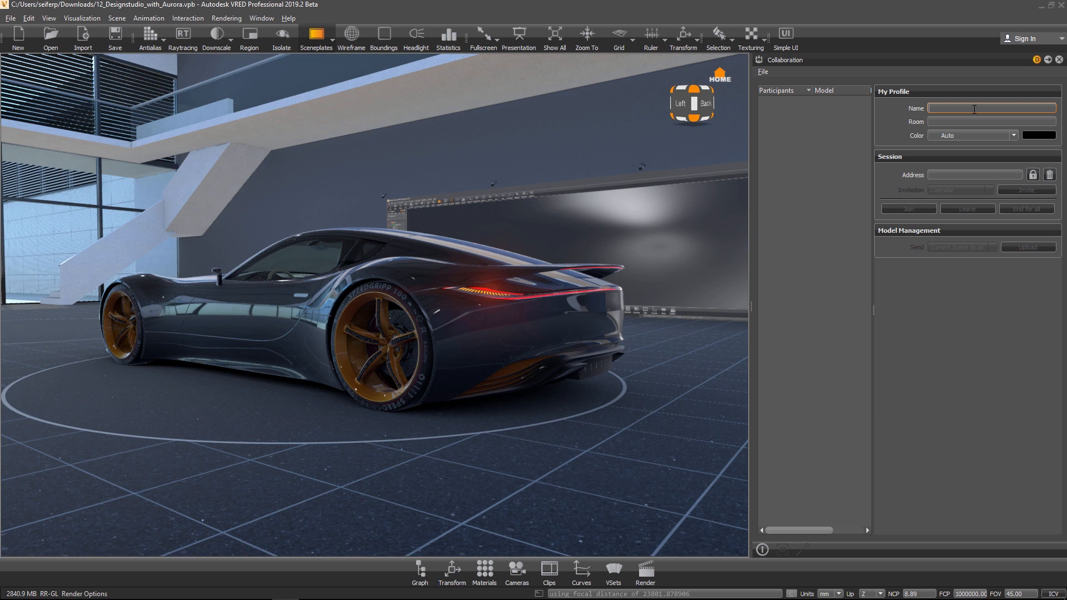
pyautogui.click(1027, 190)
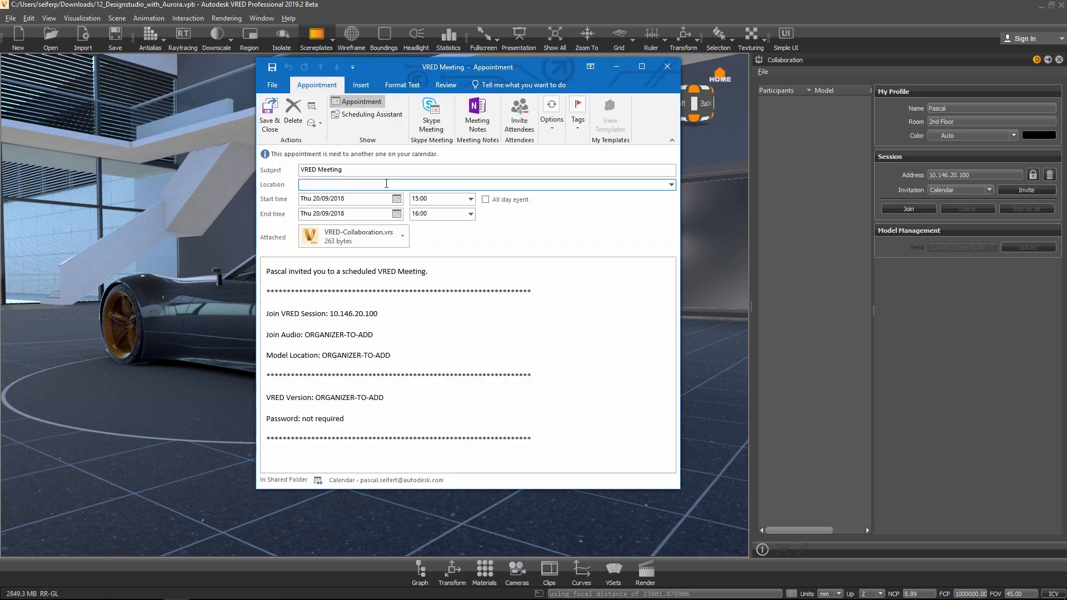
pyautogui.write('VRED')
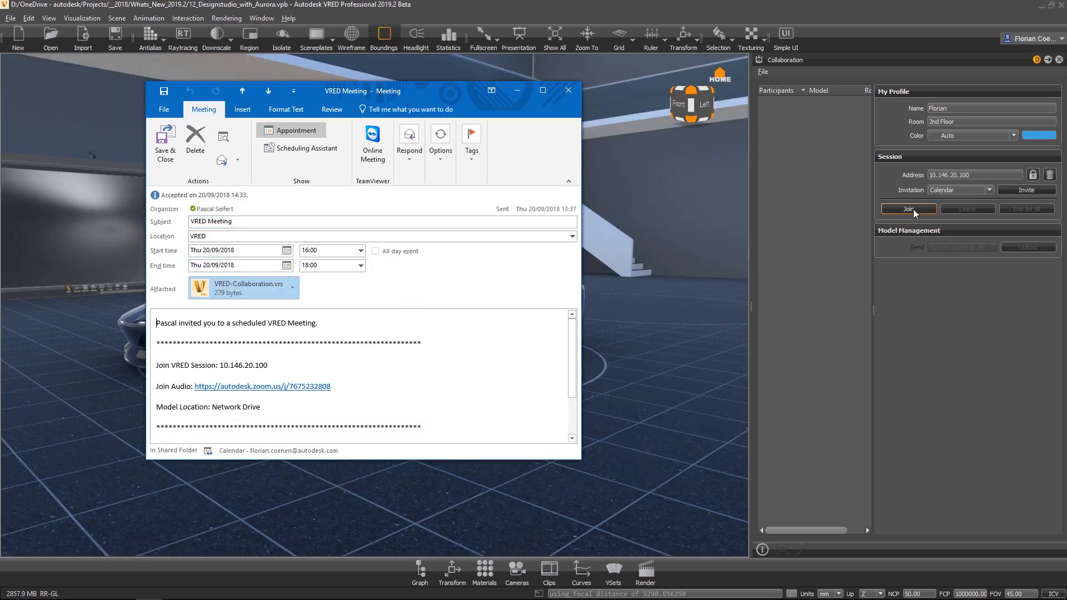
pyautogui.click(908, 209)
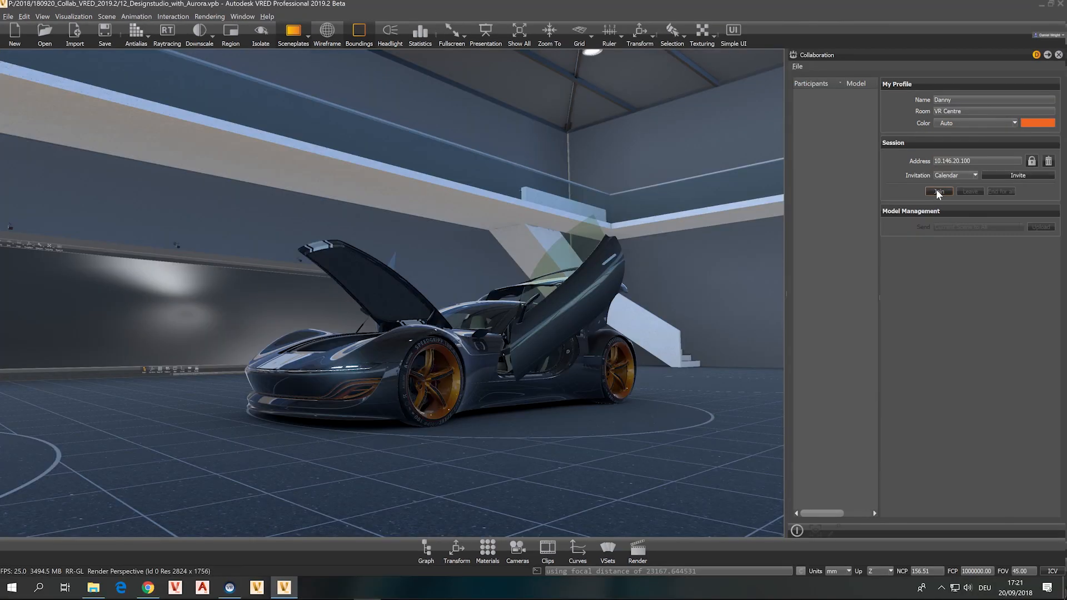
# Join the collaboration session so Simon, Pascal, Ewald and Desktop appear as participants.
pyautogui.click(939, 191)
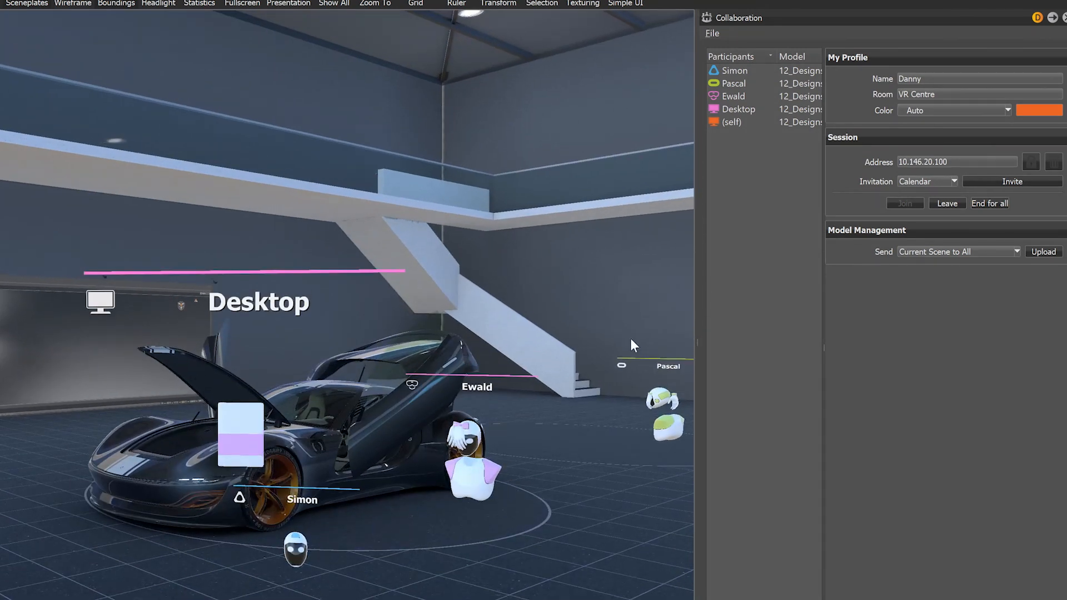
pyautogui.moveTo(783, 190)
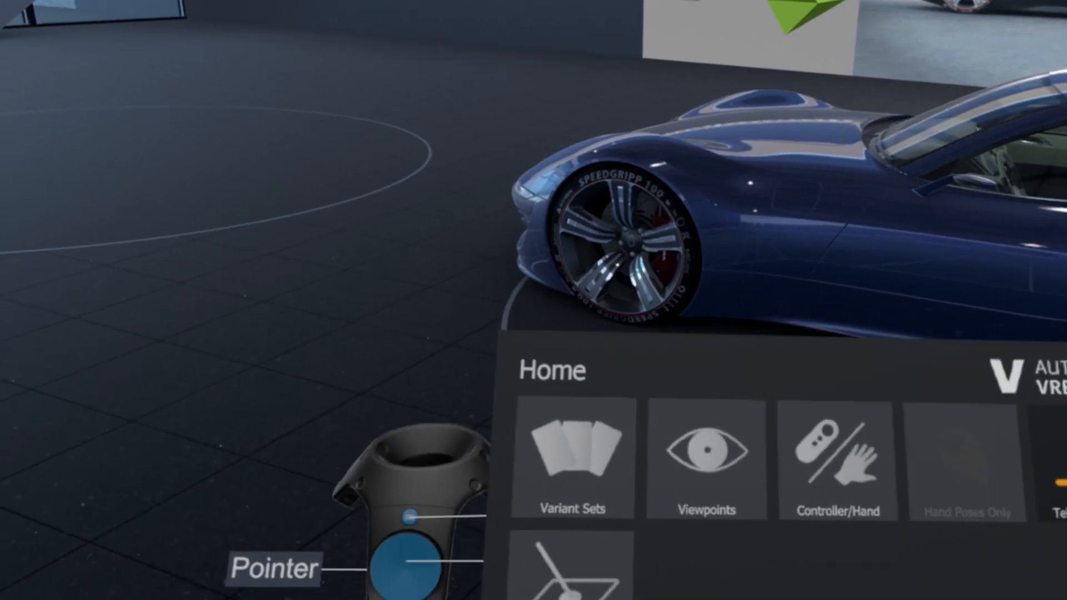
# Choose Variant Sets from the in-VR Home menu beside the blue car.
pyautogui.click(572, 459)
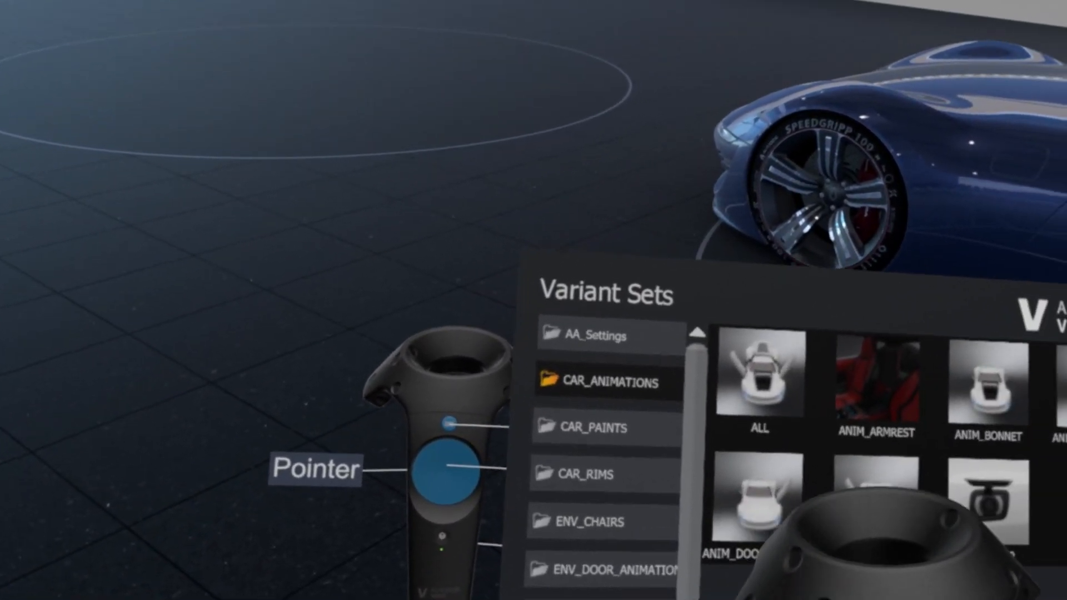
# Select the CAR_ANIMATIONS variant group, lifting the car's bonnet.
pyautogui.click(619, 459)
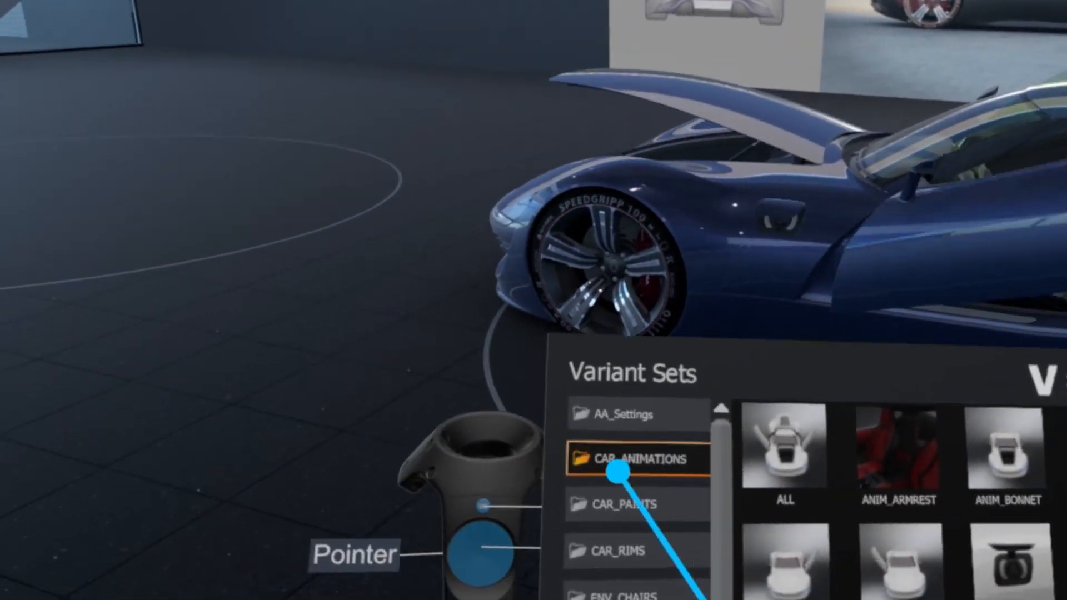